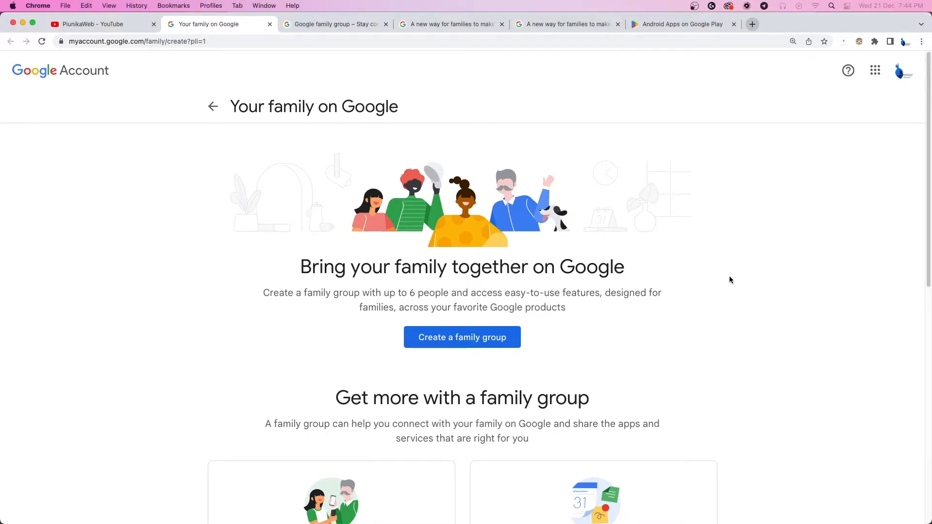
# - Mark the 'Bring your family together on Google' heading and switch to the Google family group page
pyautogui.tripleClick(462, 267)
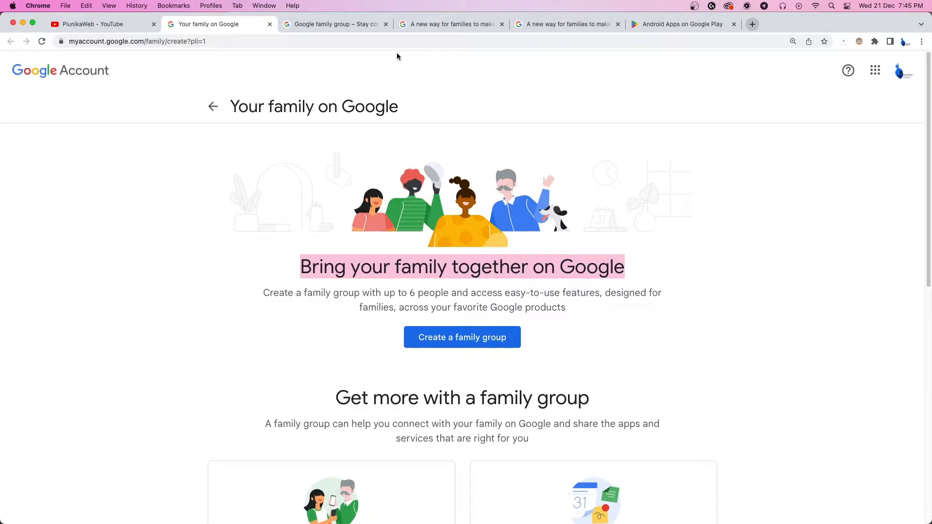
pyautogui.click(332, 24)
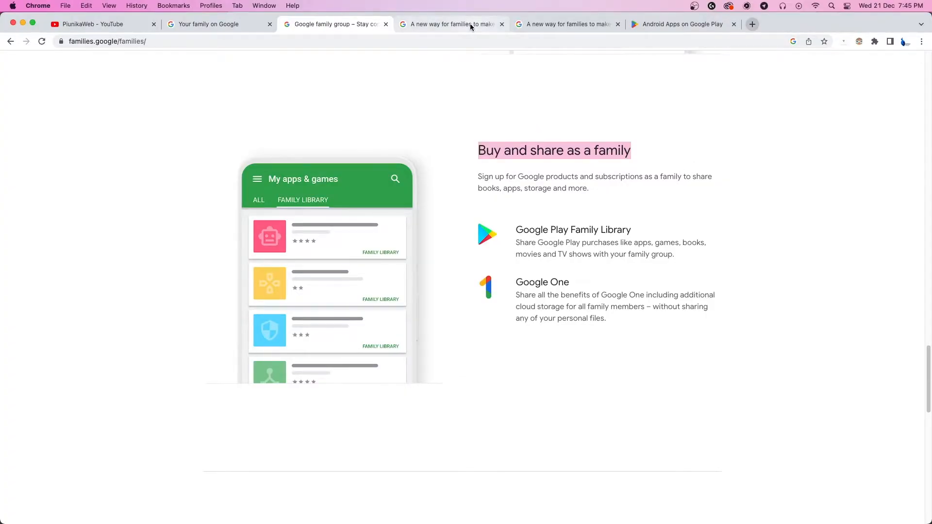
# - Switch to the Keyword article 'A new way for families to make purchases on Google Play'
pyautogui.click(448, 24)
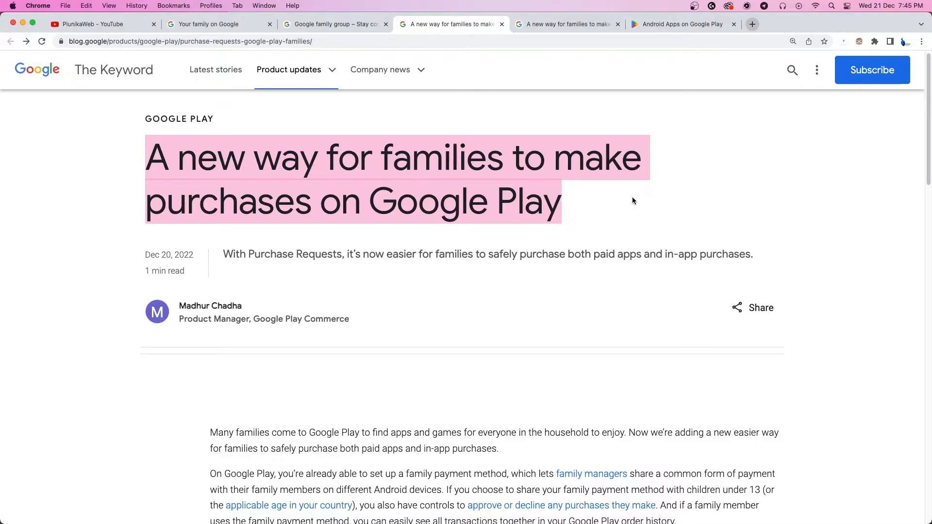
pyautogui.click(92, 24)
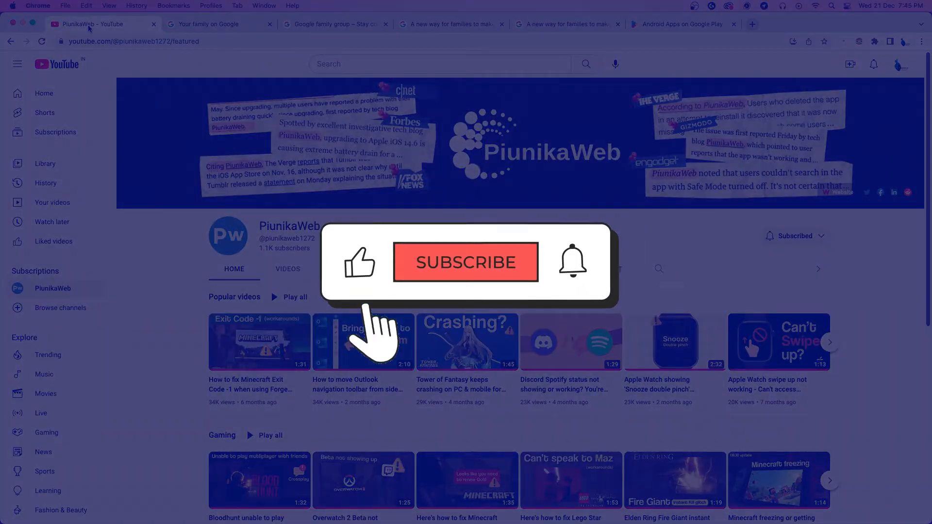
pyautogui.click(466, 263)
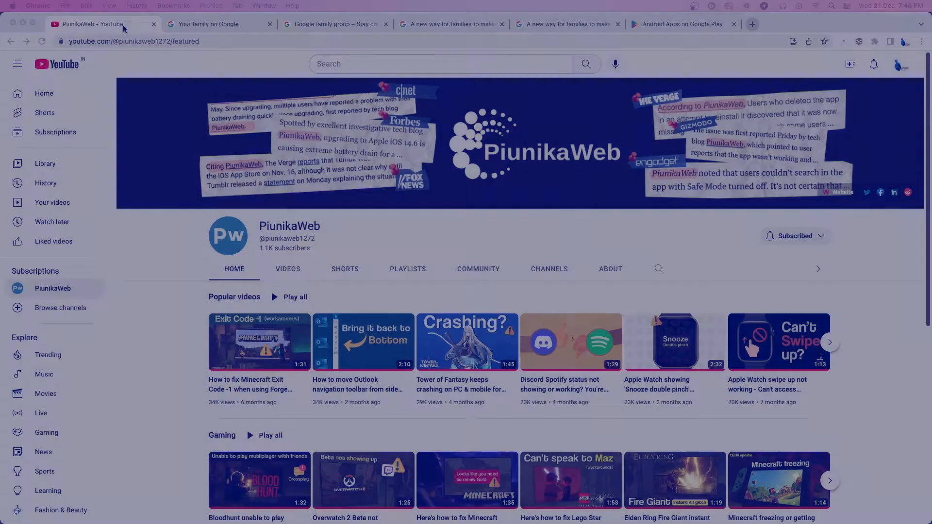
pyautogui.click(453, 23)
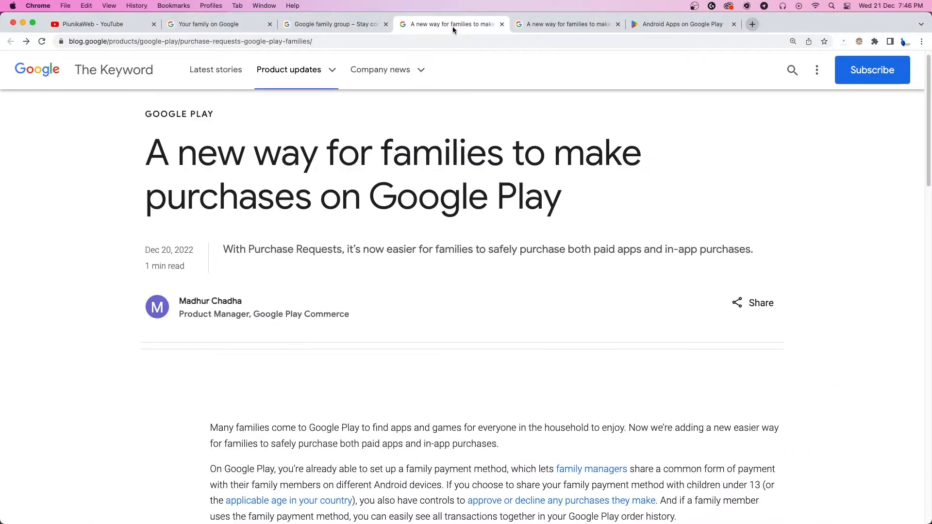
# - Highlight the summary sentence, clear it, then highlight 'paid apps and in-app purchases.'
pyautogui.moveTo(223, 249); pyautogui.dragTo(348, 250)
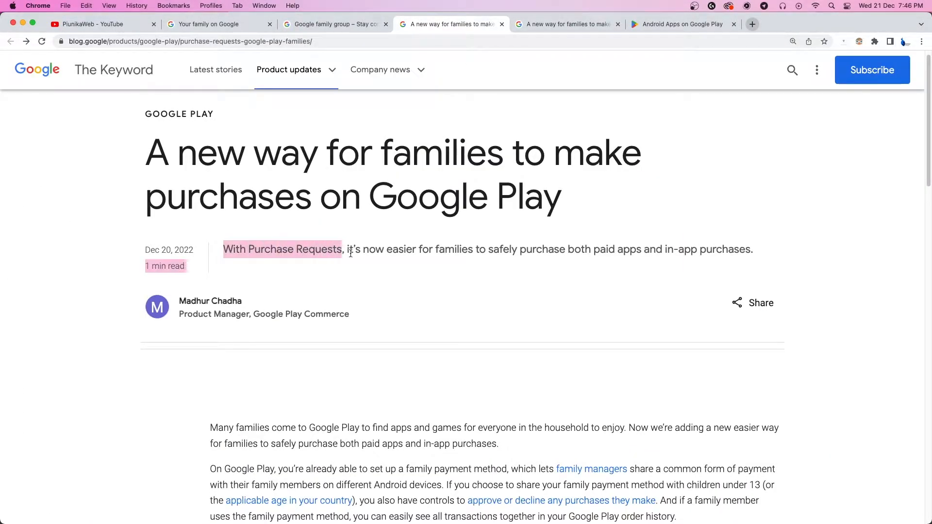
pyautogui.moveTo(351, 250); pyautogui.dragTo(755, 249)
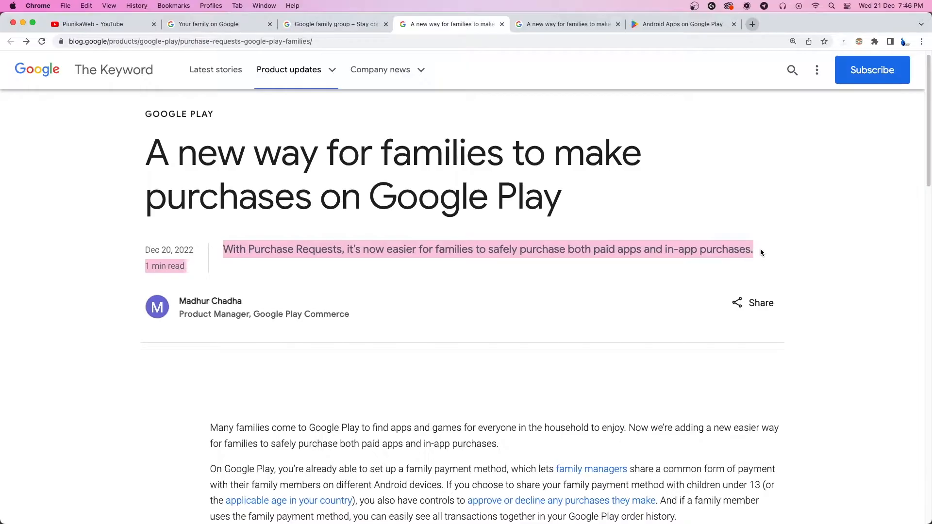
pyautogui.moveTo(763, 256)
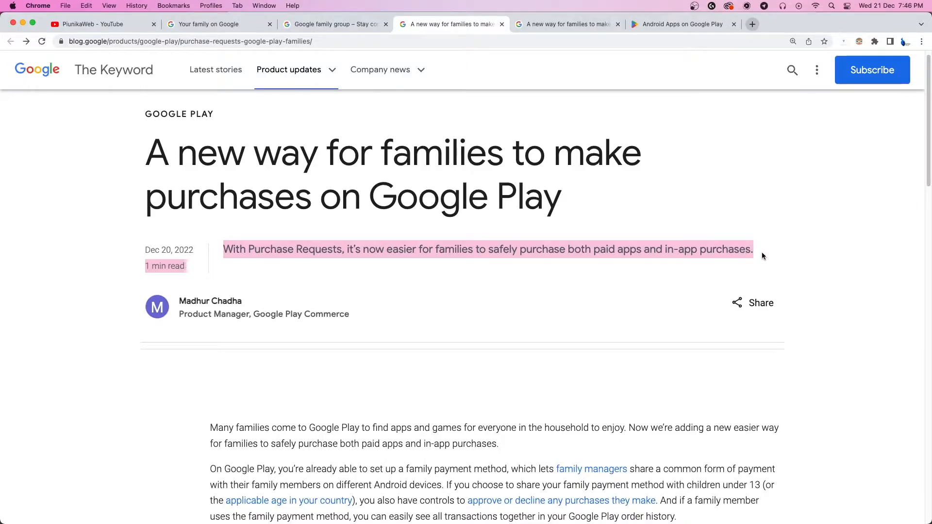
pyautogui.click(611, 251)
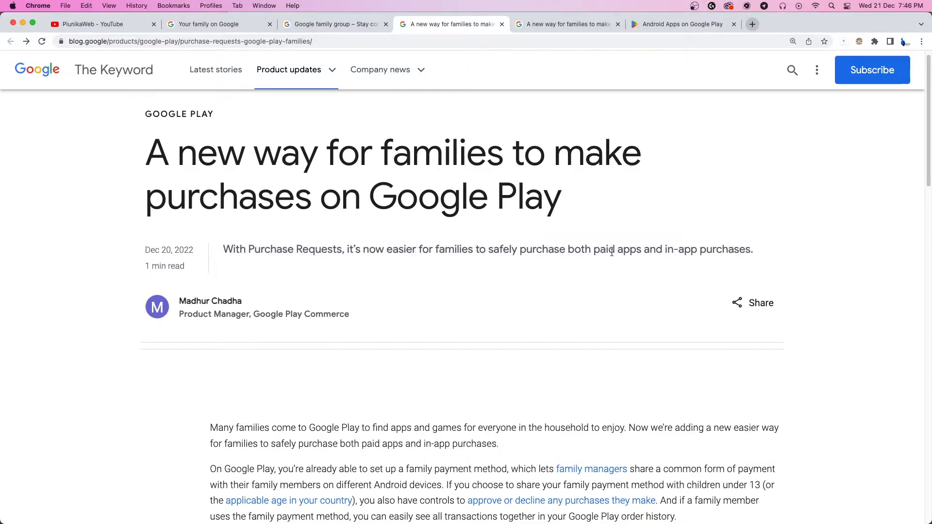
pyautogui.moveTo(593, 250); pyautogui.dragTo(751, 250)
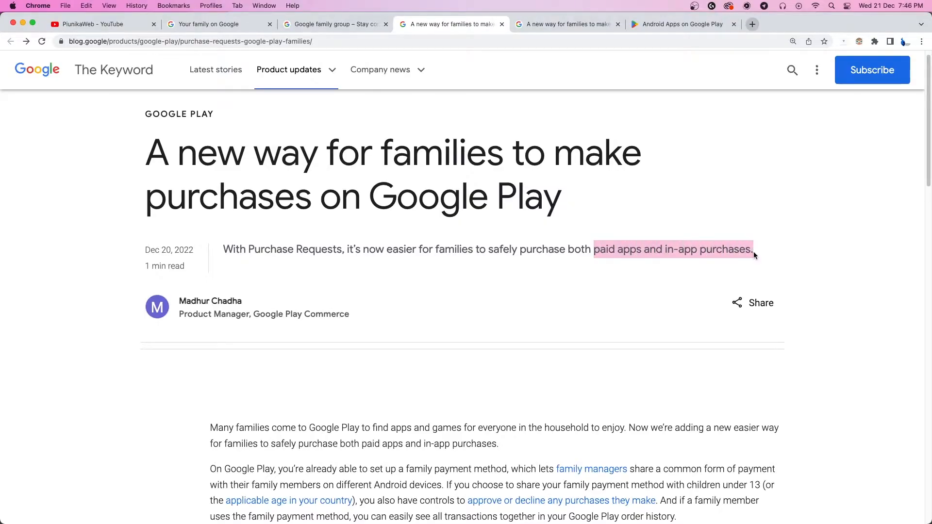
pyautogui.moveTo(836, 317)
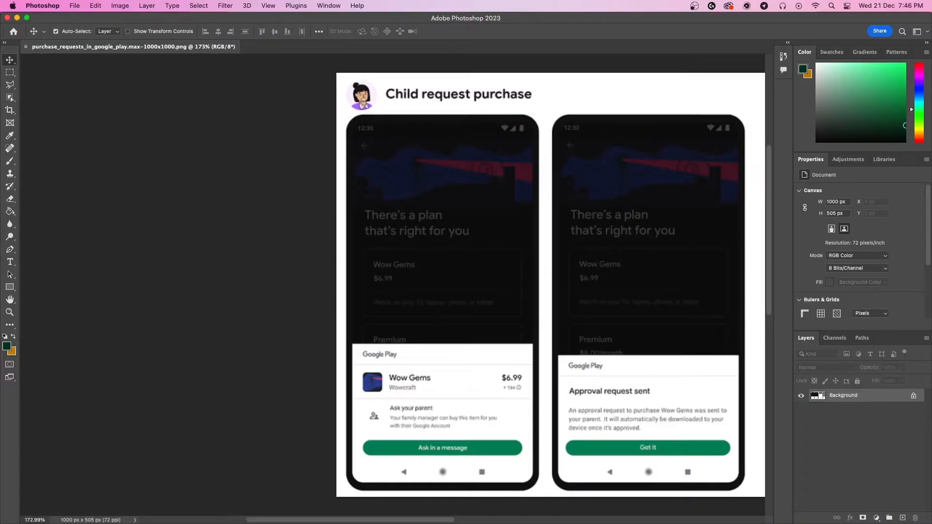
pyautogui.moveTo(487, 469)
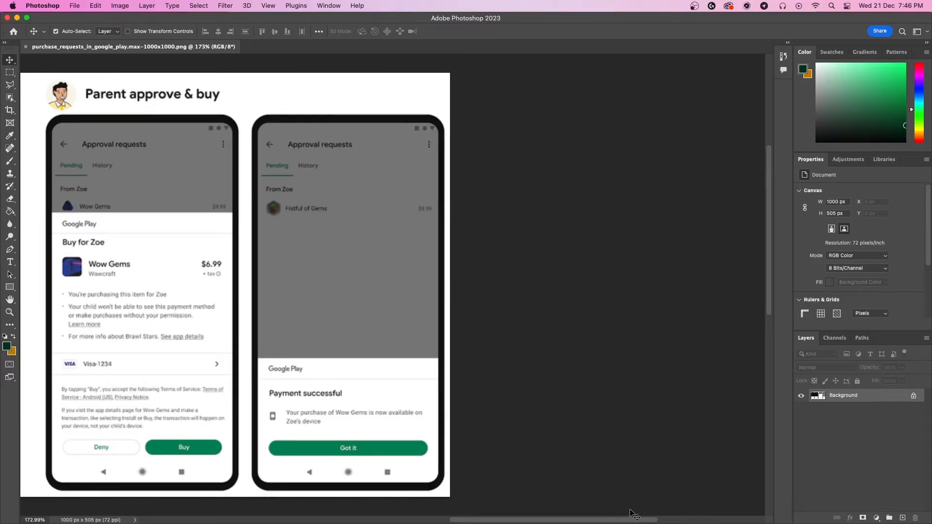
pyautogui.moveTo(751, 516)
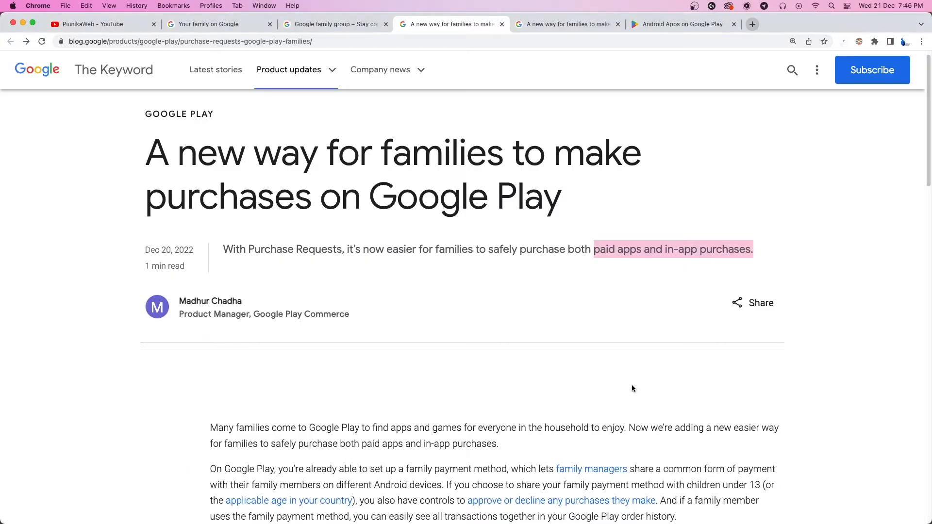
# - Scroll the article down to its purchase-request screenshots and switch to the Google Play store page
pyautogui.scroll(-3)
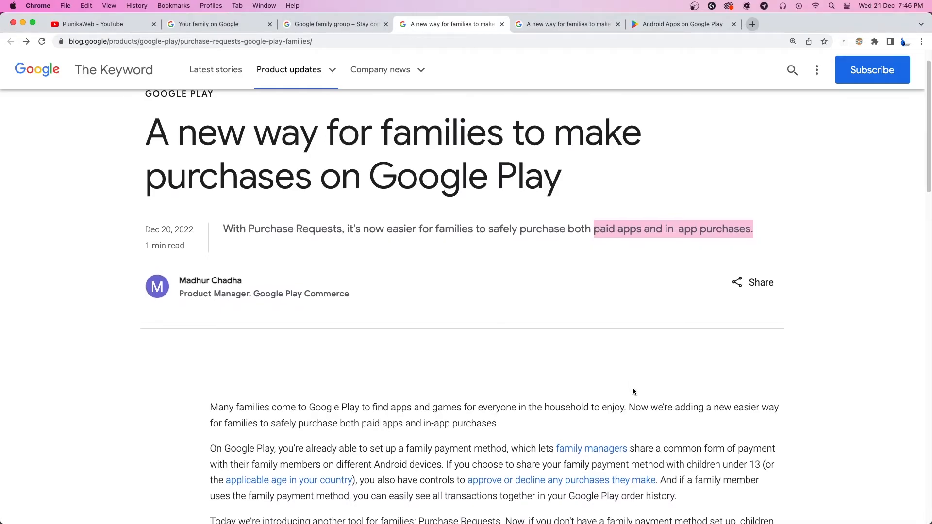
pyautogui.scroll(-3)
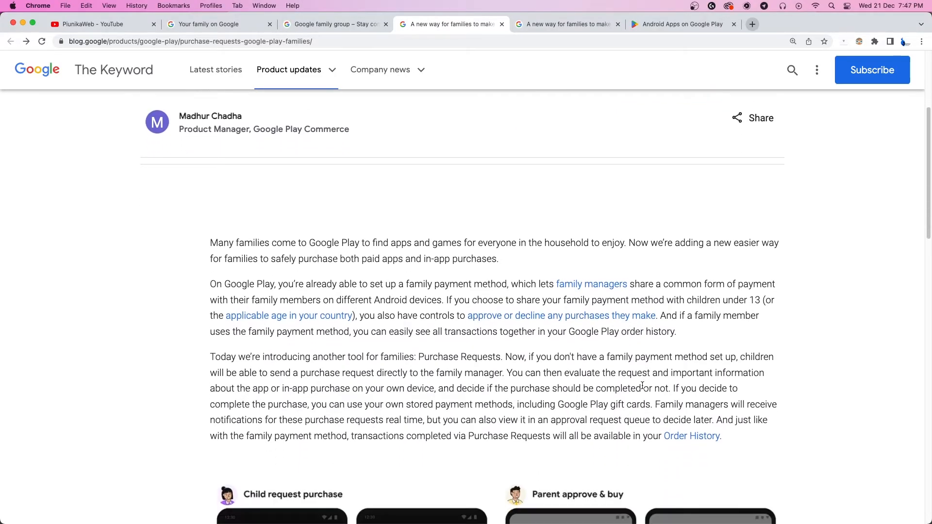
pyautogui.scroll(-3)
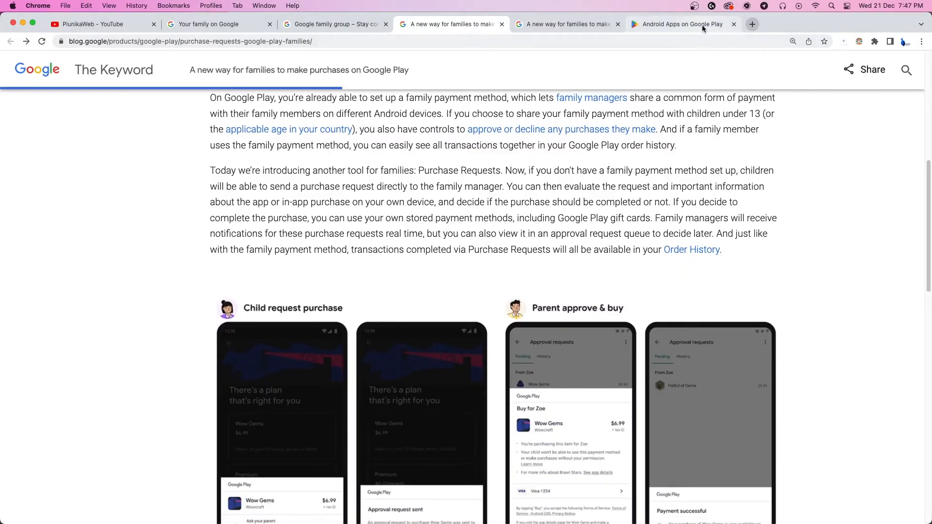
pyautogui.click(680, 23)
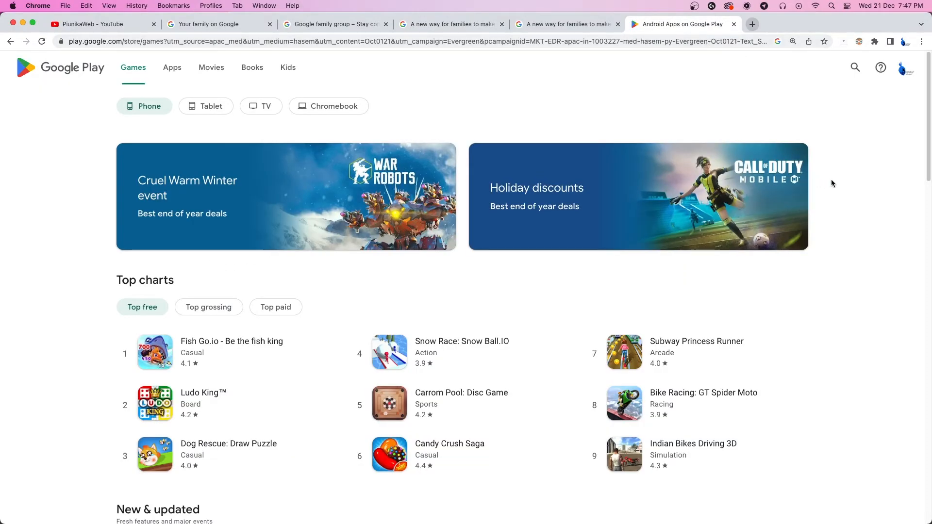
pyautogui.scroll(-3)
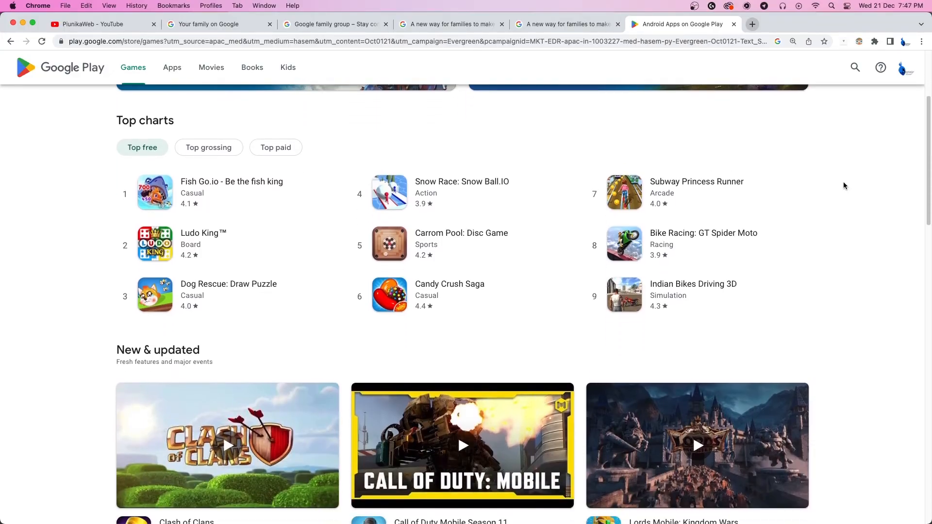
pyautogui.scroll(-3)
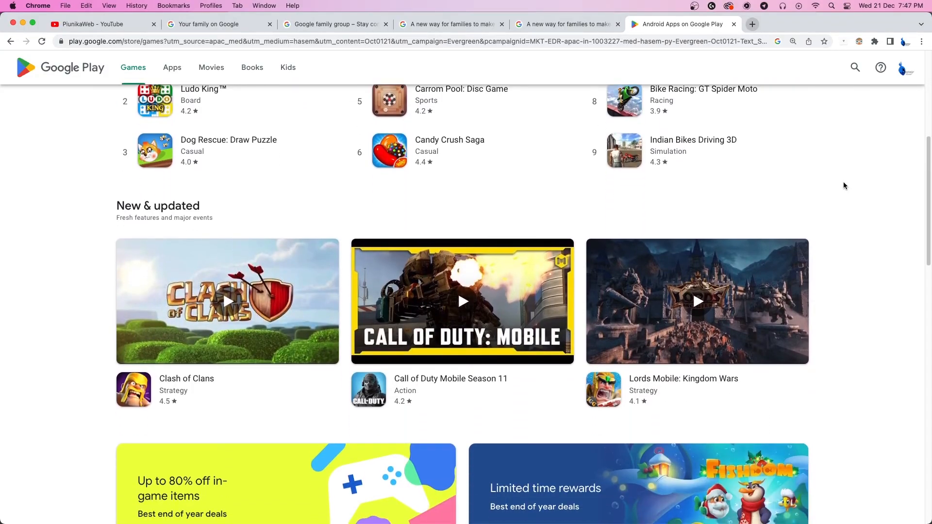
pyautogui.scroll(-3)
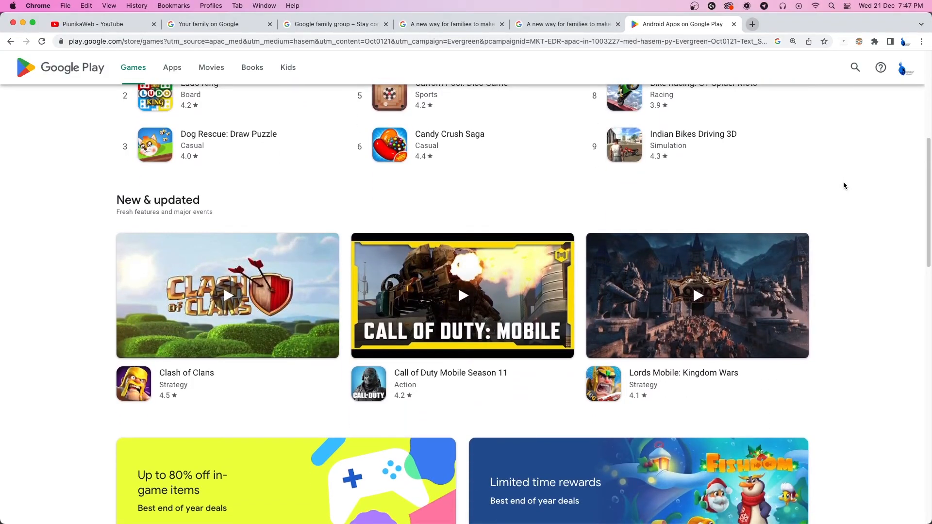
pyautogui.scroll(-3)
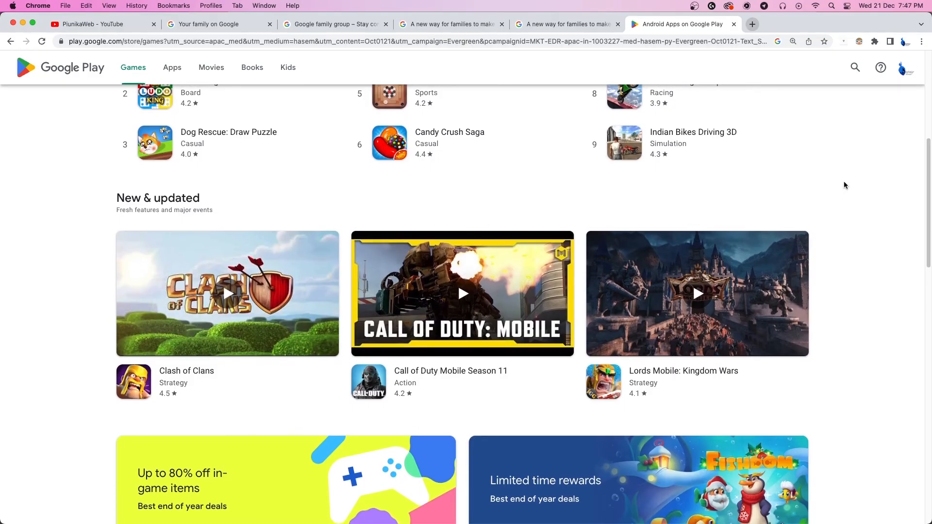